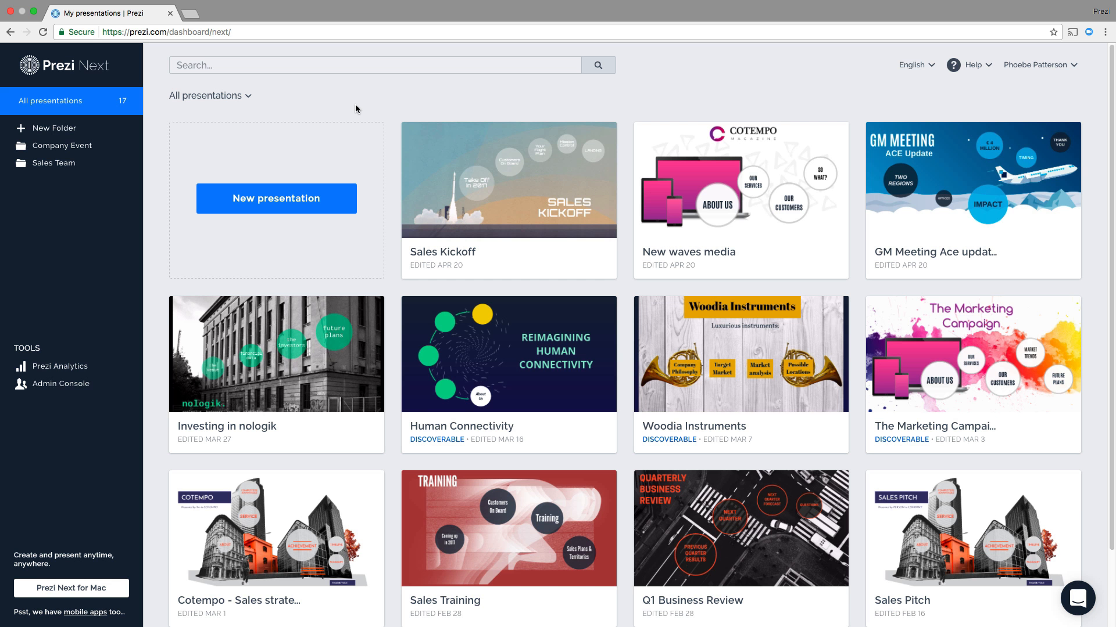
# Start a new presentation and preview the Strategy-Together, Creativity-Drawing and Pitch - Tech templates
pyautogui.click(276, 199)
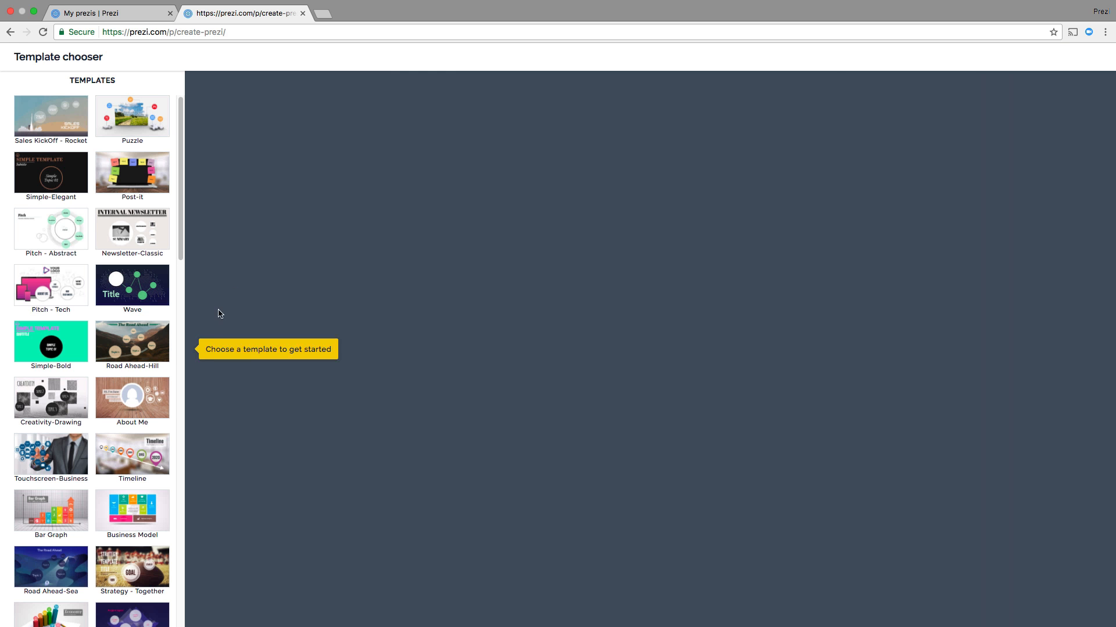
pyautogui.click(132, 569)
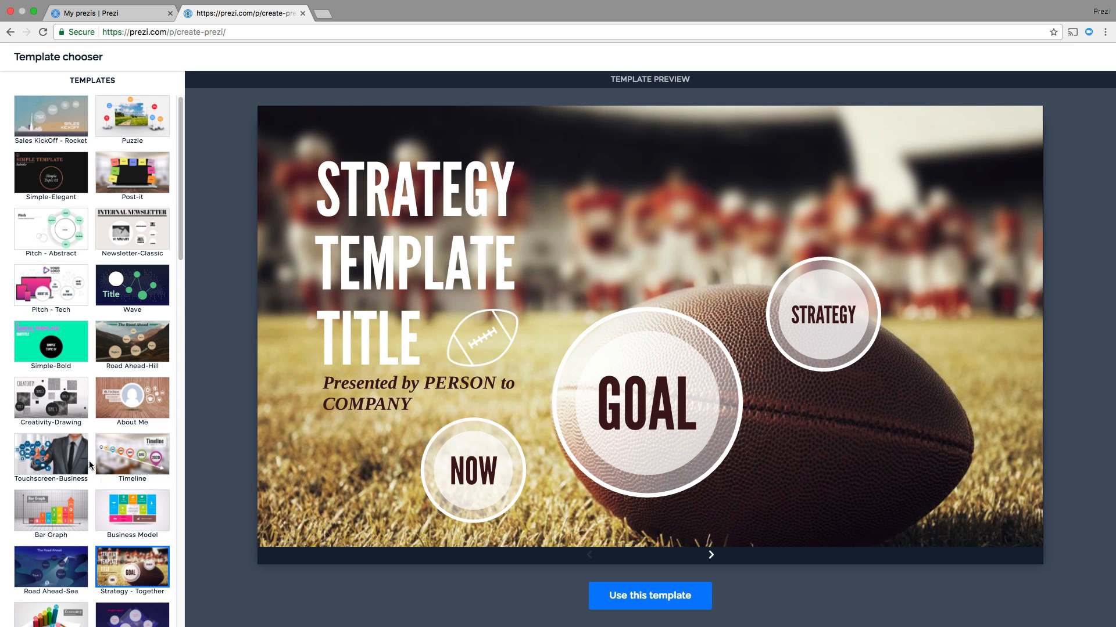
pyautogui.click(50, 397)
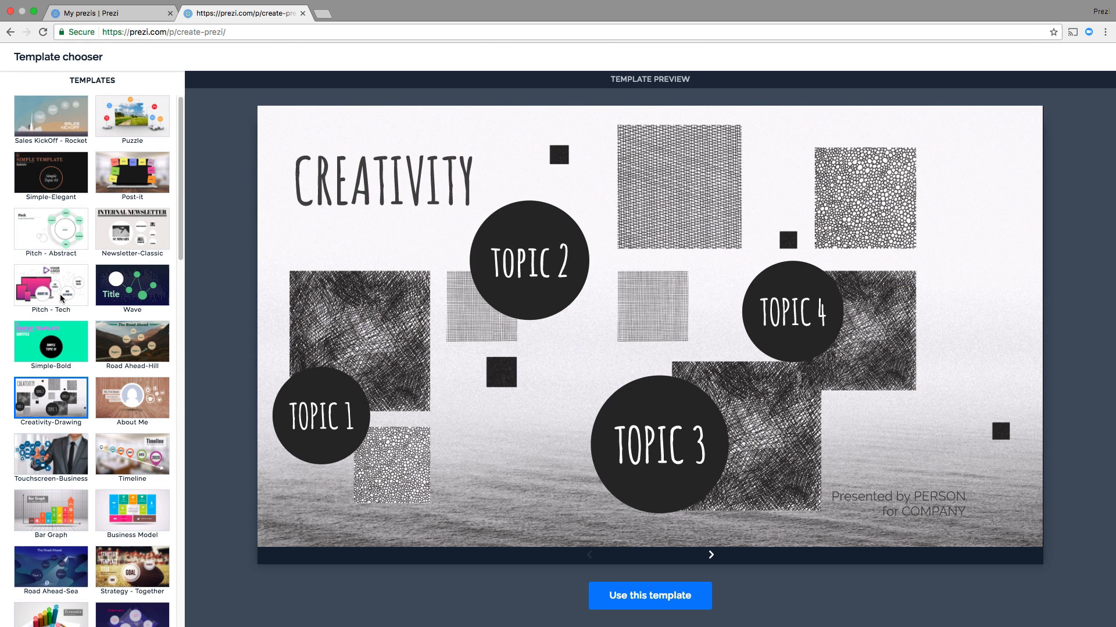
pyautogui.click(50, 286)
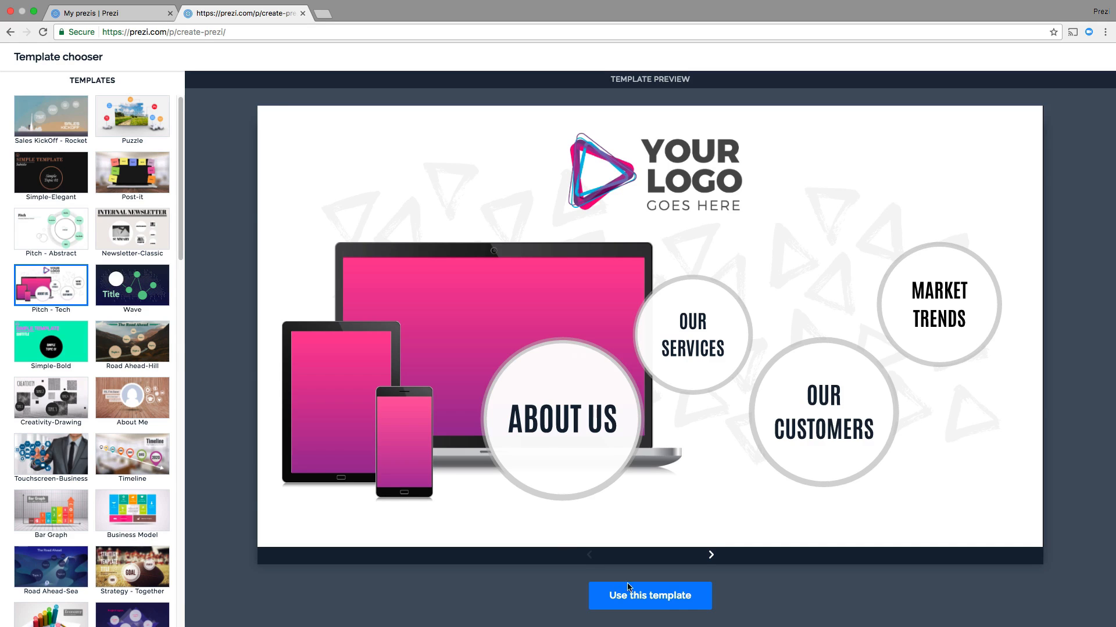
# Create the presentation from Pitch - Tech and upload backgroundforprezibusiness.png as its background
pyautogui.click(648, 595)
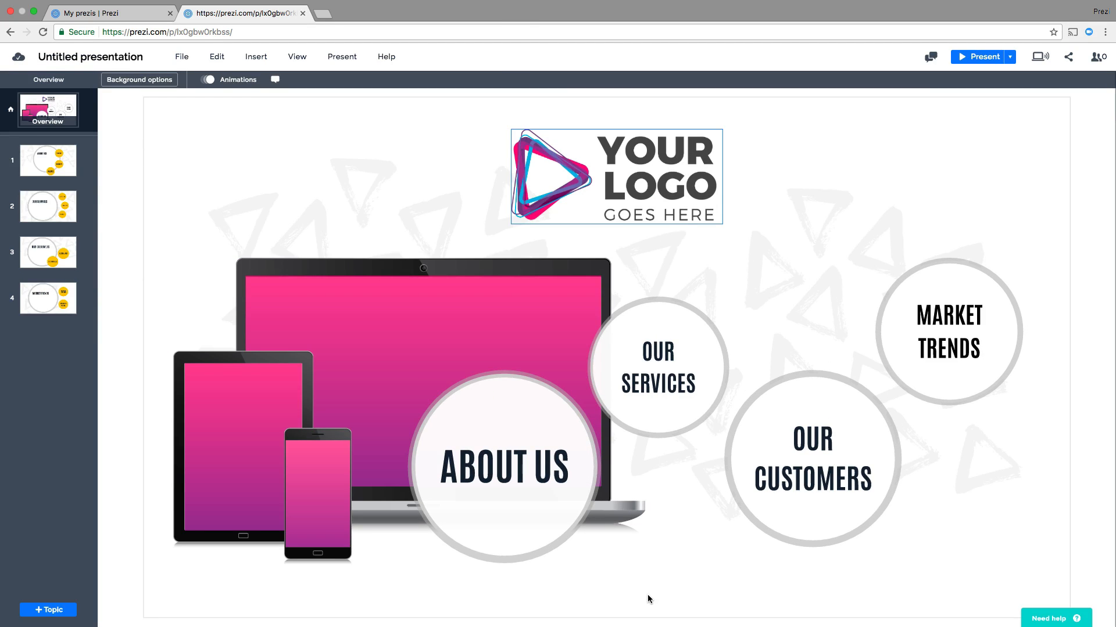
pyautogui.click(138, 79)
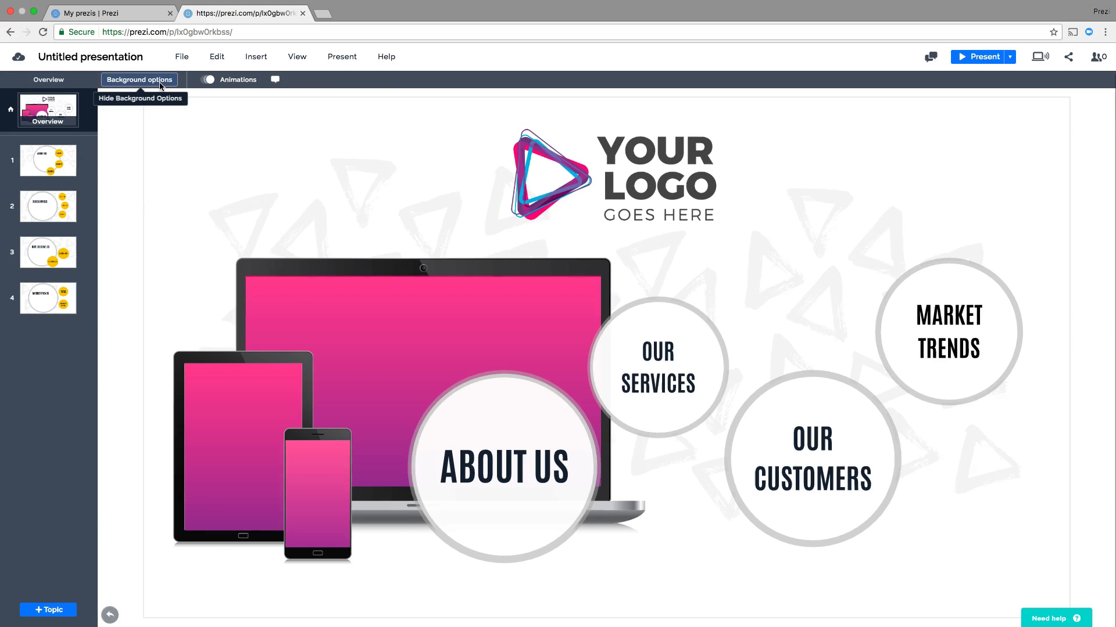
pyautogui.click(139, 80)
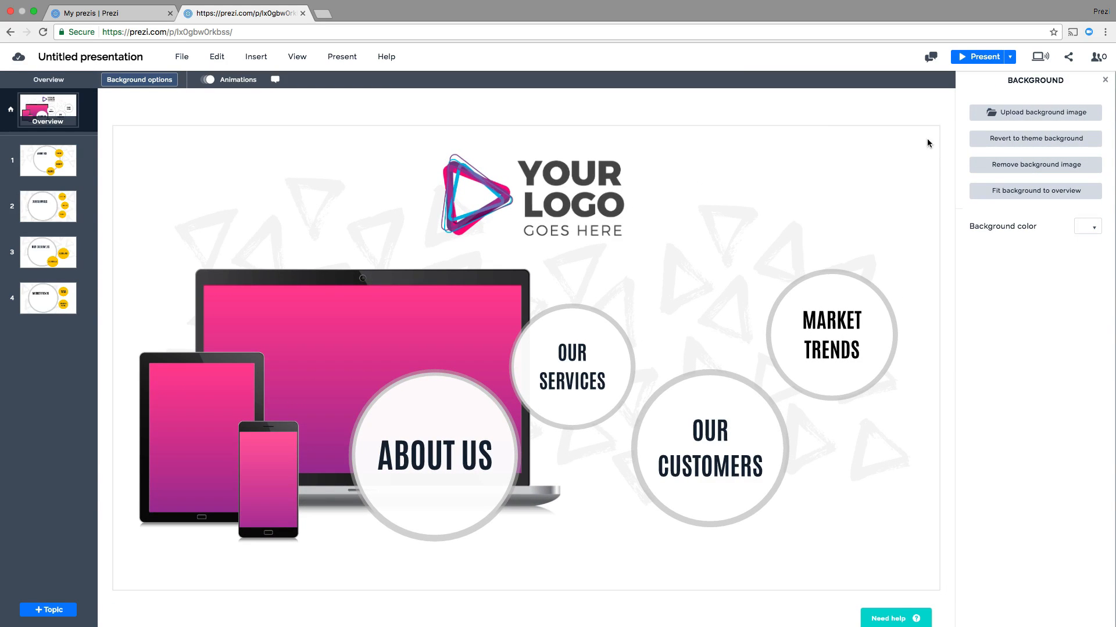
pyautogui.click(1034, 113)
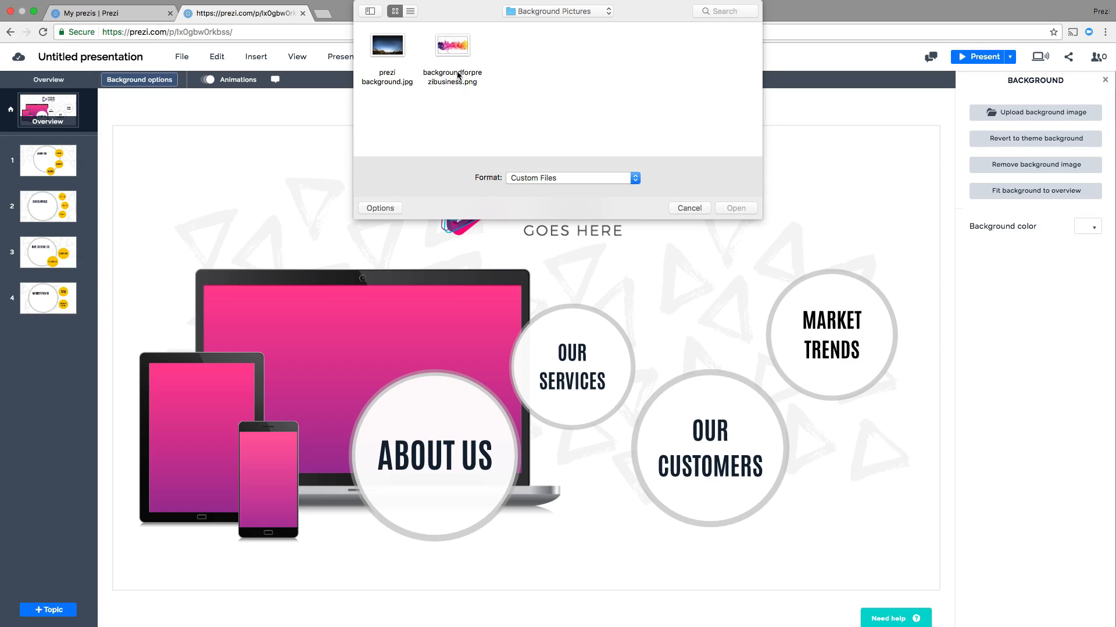
pyautogui.click(452, 44)
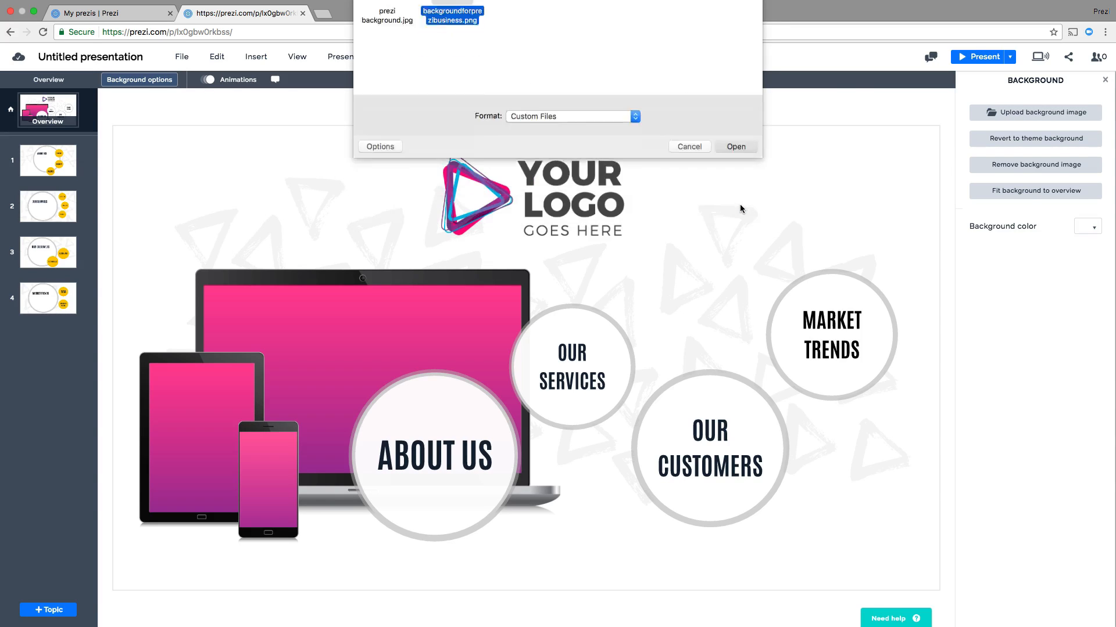
pyautogui.click(734, 146)
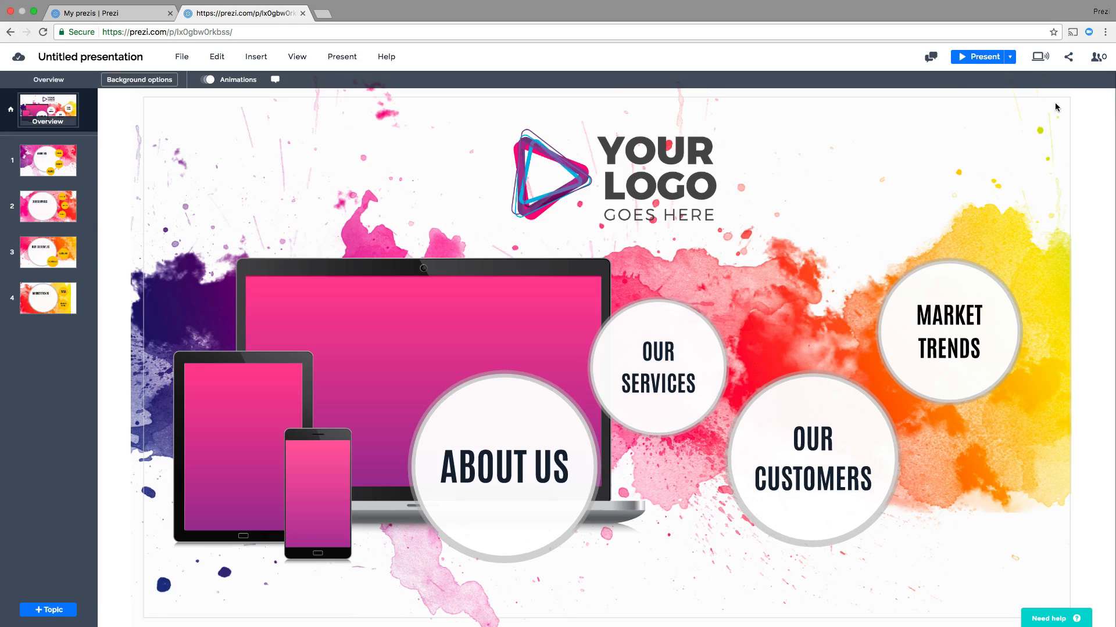
# Add a new Planet topic to the overview and title it TESTIMONIALS
pyautogui.click(48, 610)
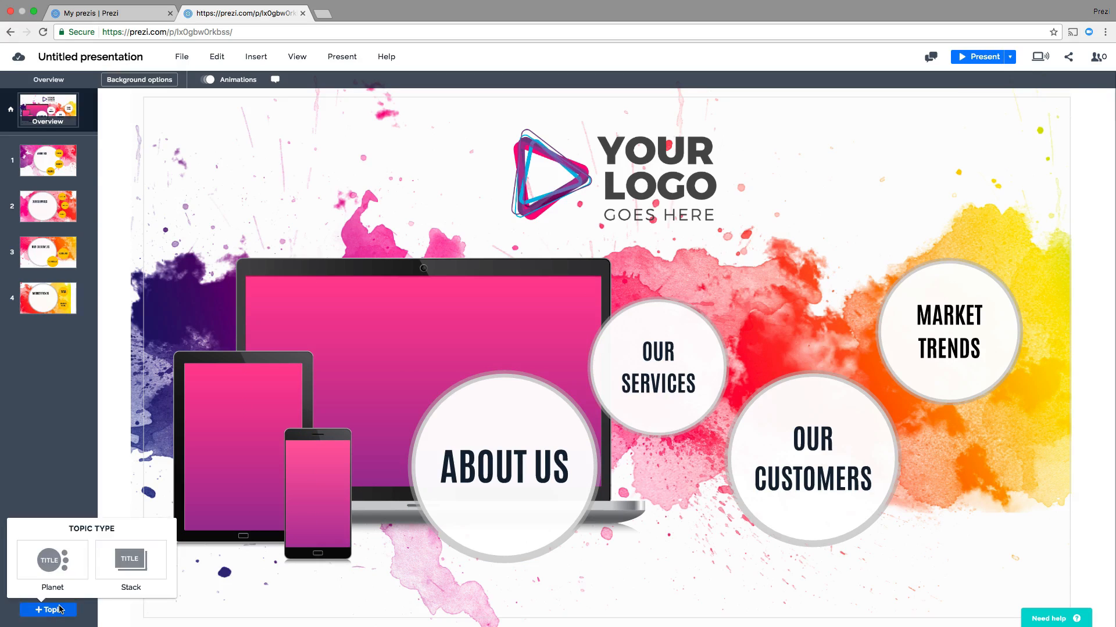
pyautogui.click(52, 559)
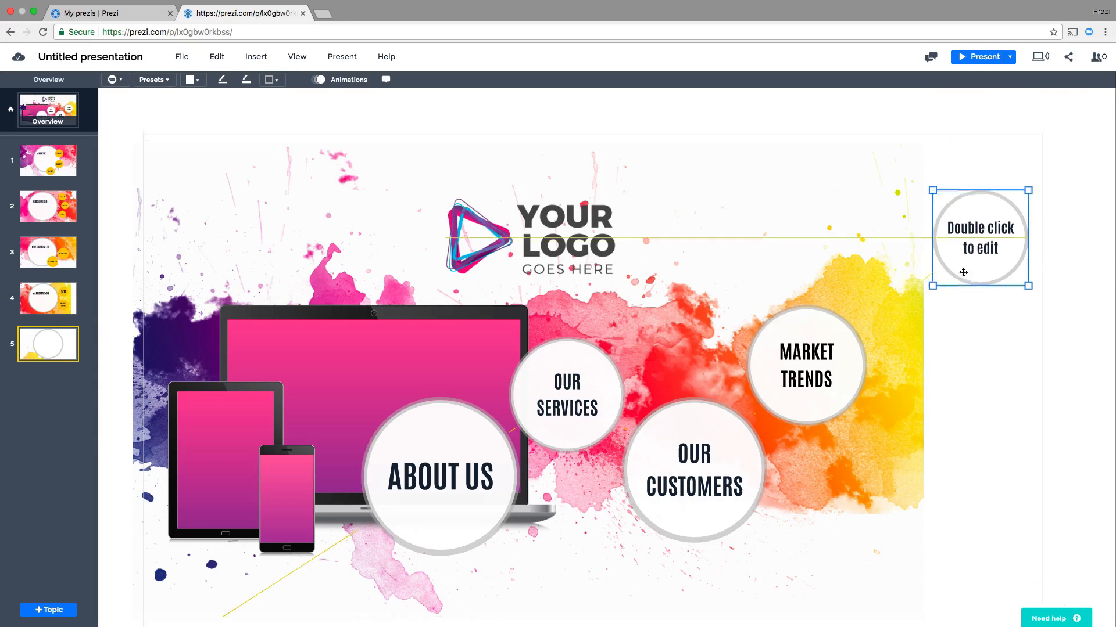
pyautogui.doubleClick(978, 238)
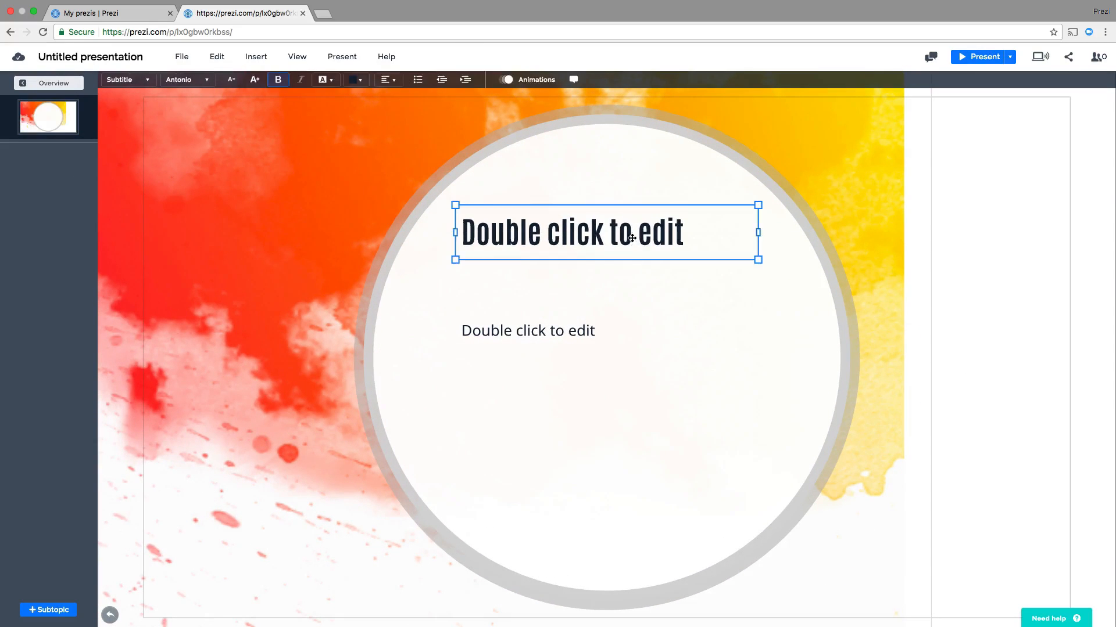
pyautogui.write('TESTIMONIALS')
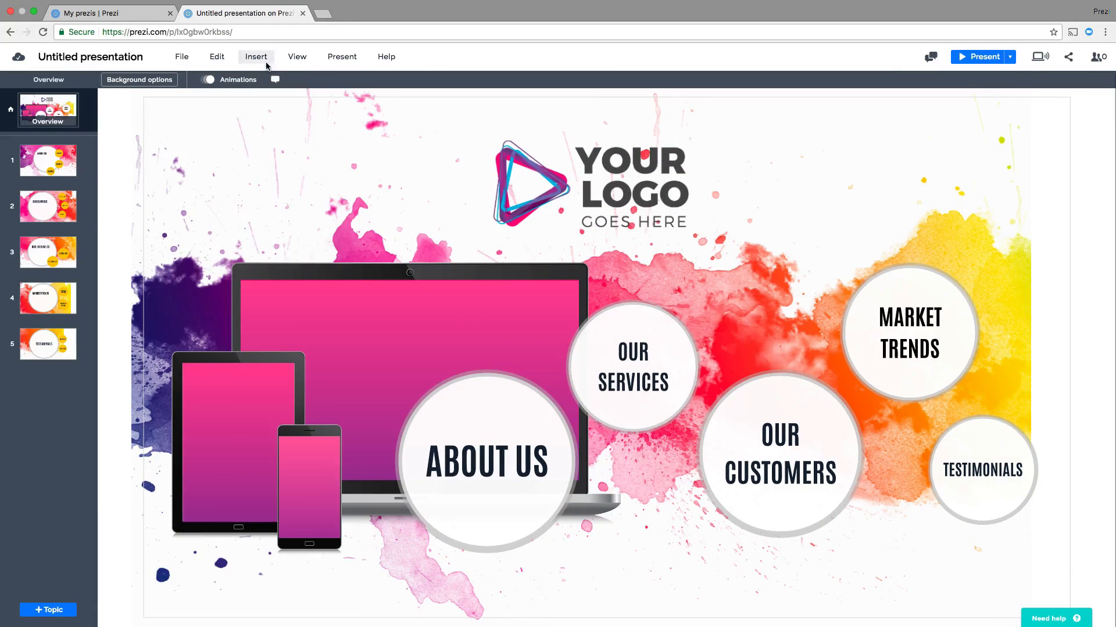
# Insert the CotempoLogo-02.png image and position the logo at the top of the overview
pyautogui.click(255, 57)
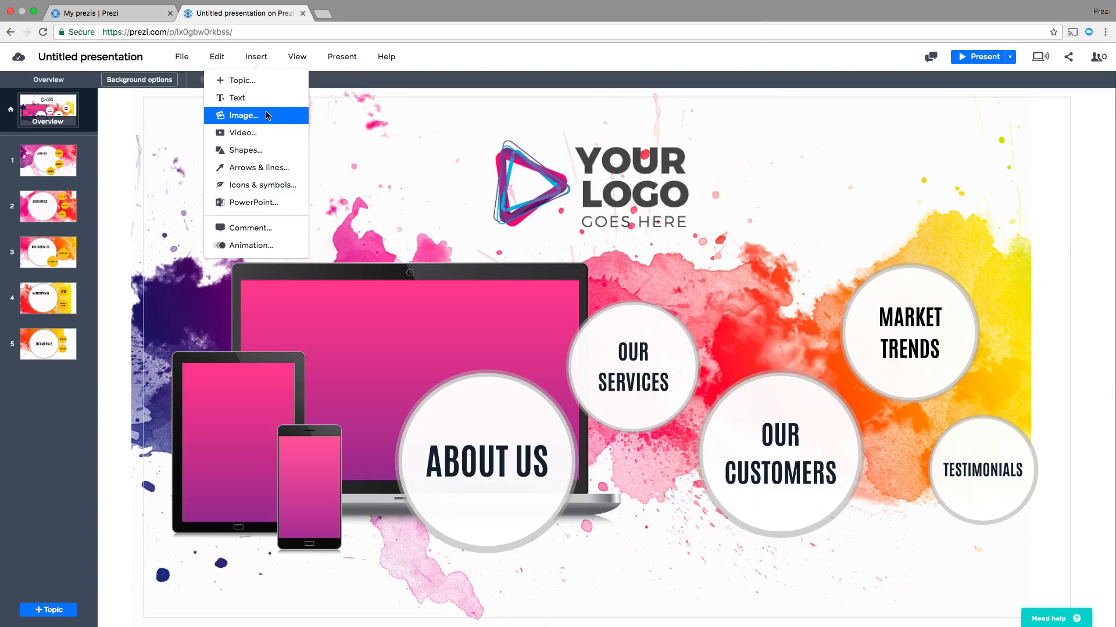
pyautogui.click(241, 115)
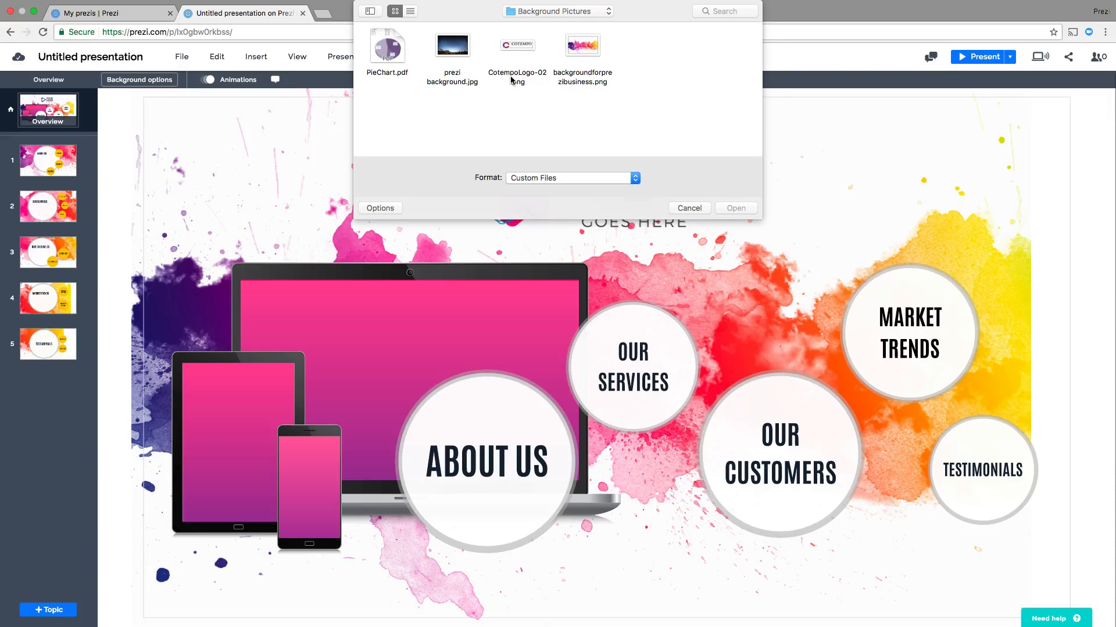
pyautogui.click(734, 208)
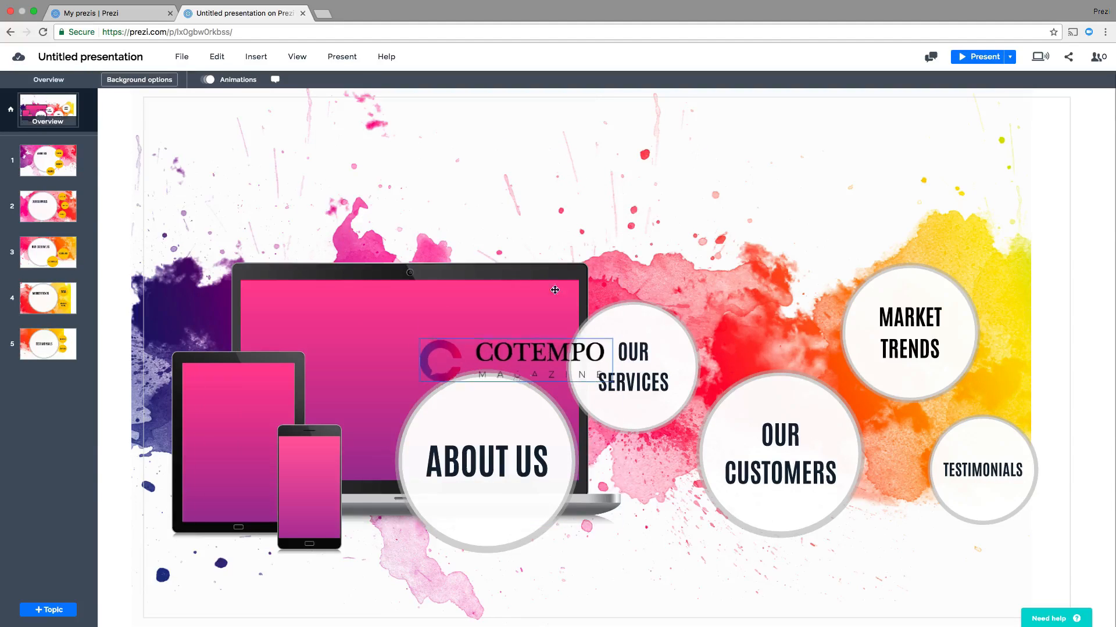
pyautogui.moveTo(554, 359); pyautogui.dragTo(568, 171)
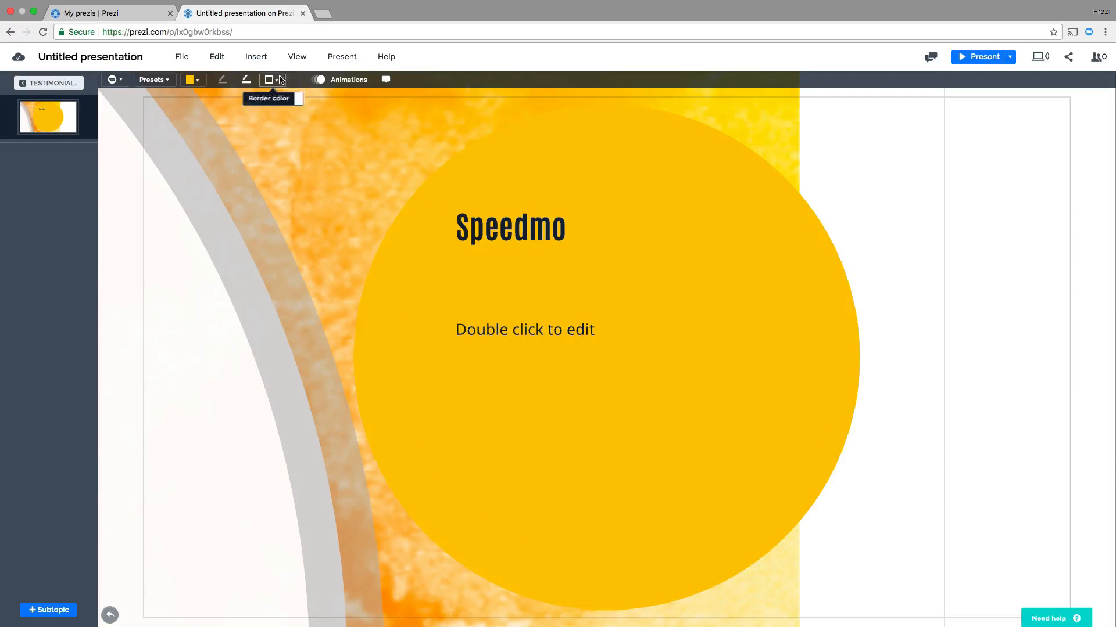
# Upload testimonials_speedmo2.mp4 as a video and place it on the Speedmo circle
pyautogui.click(256, 55)
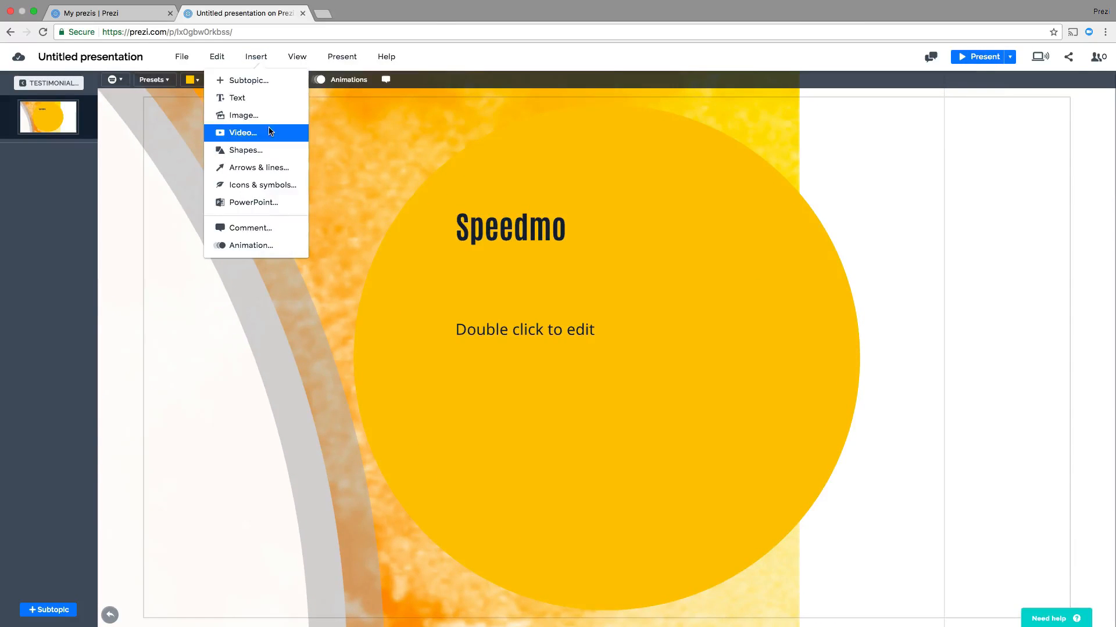
pyautogui.click(243, 133)
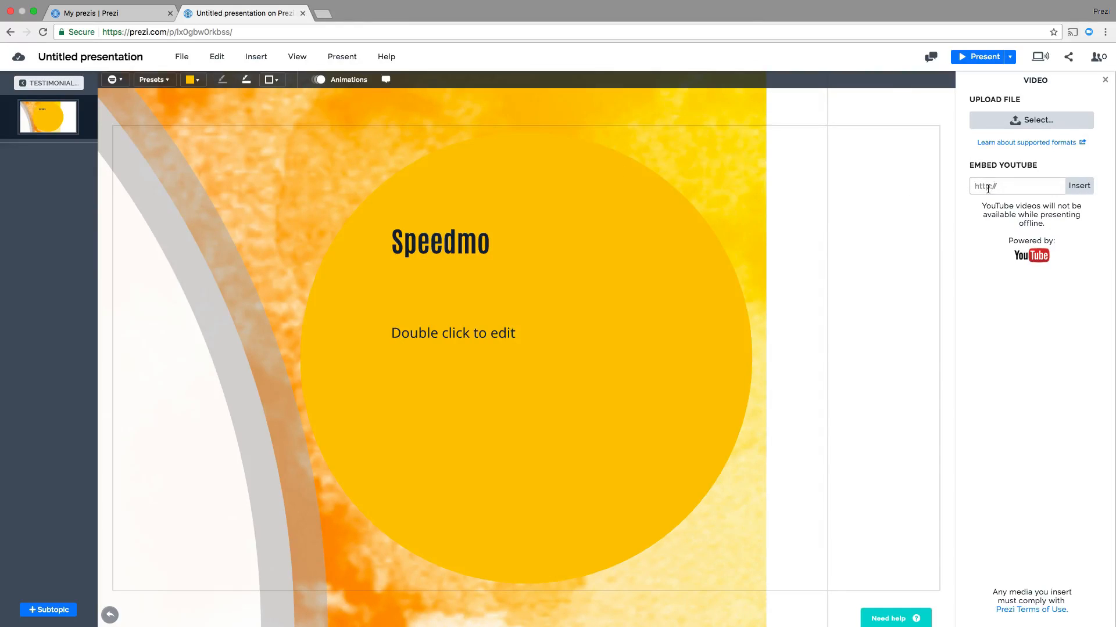
pyautogui.click(1030, 119)
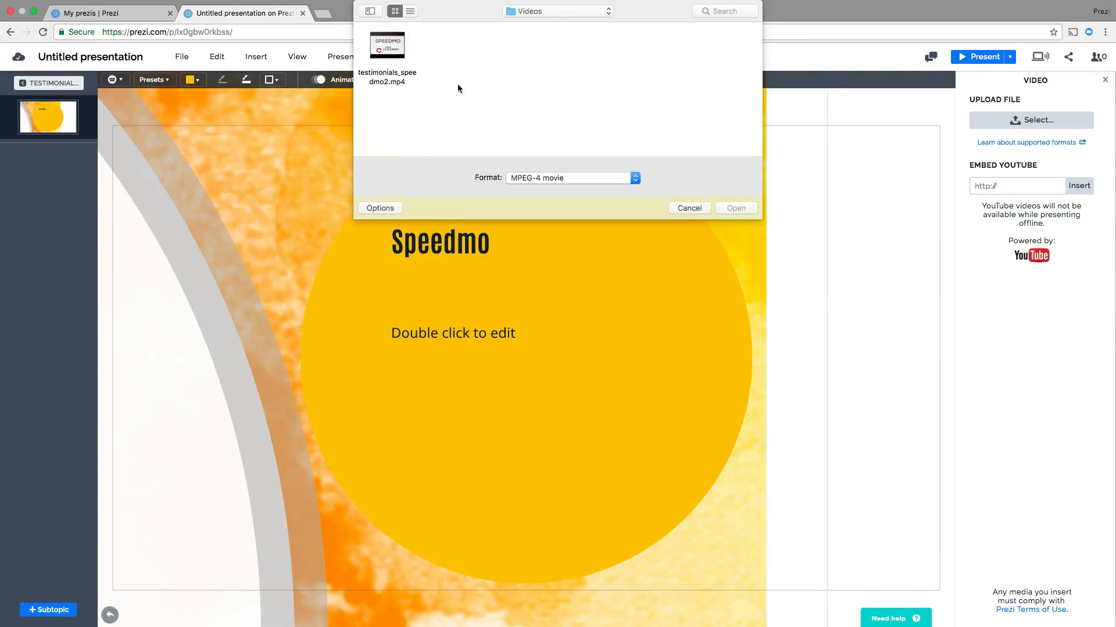
pyautogui.click(386, 46)
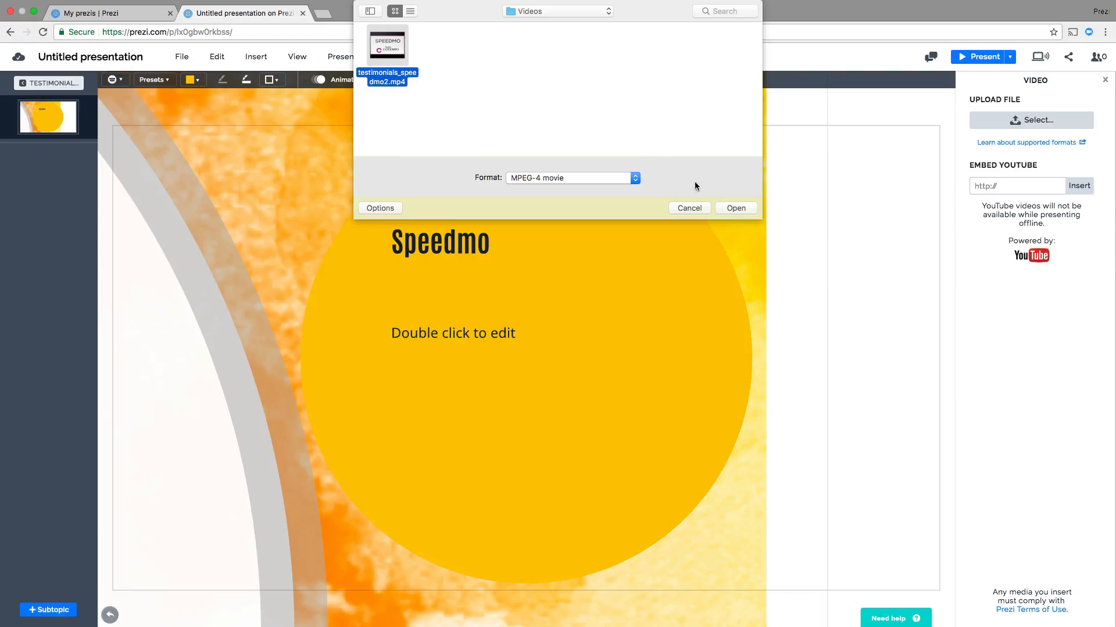
pyautogui.click(734, 208)
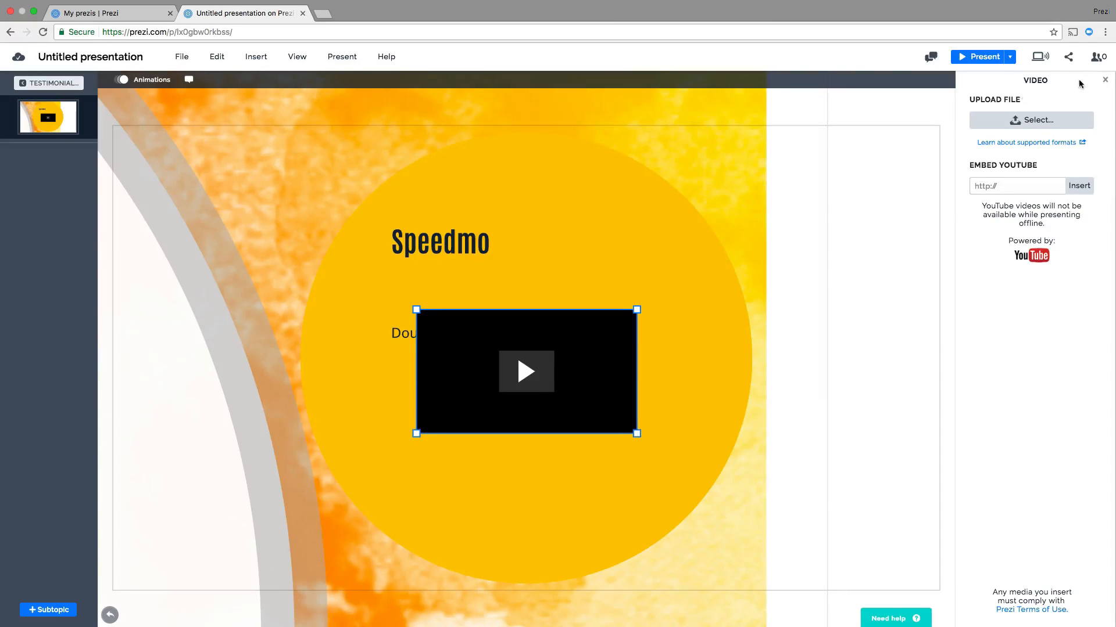
pyautogui.click(1104, 80)
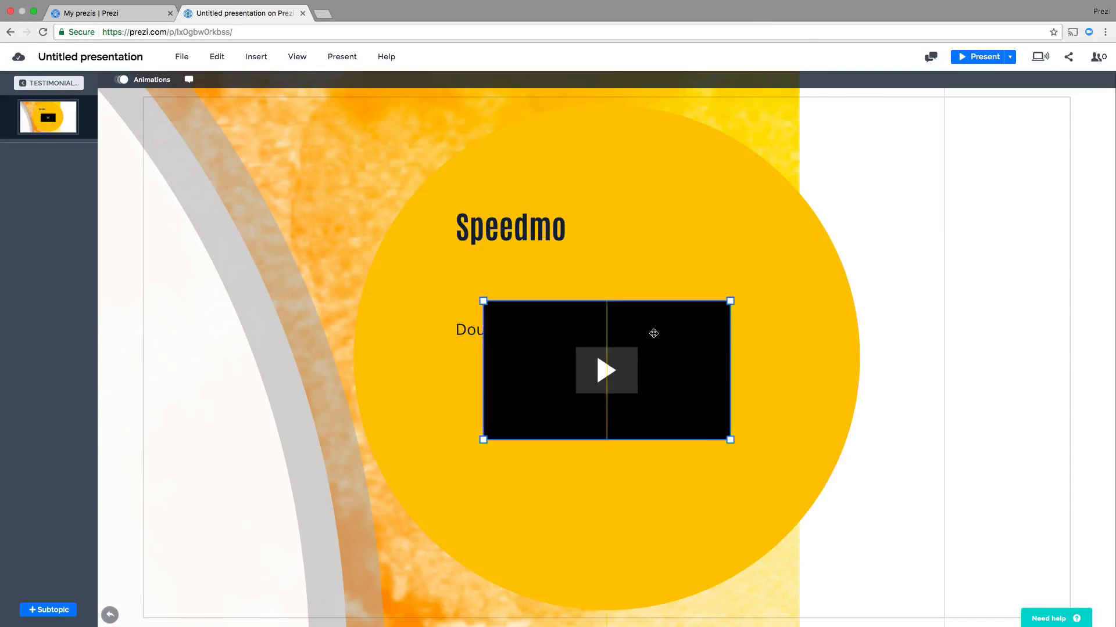
pyautogui.moveTo(729, 440); pyautogui.dragTo(695, 427)
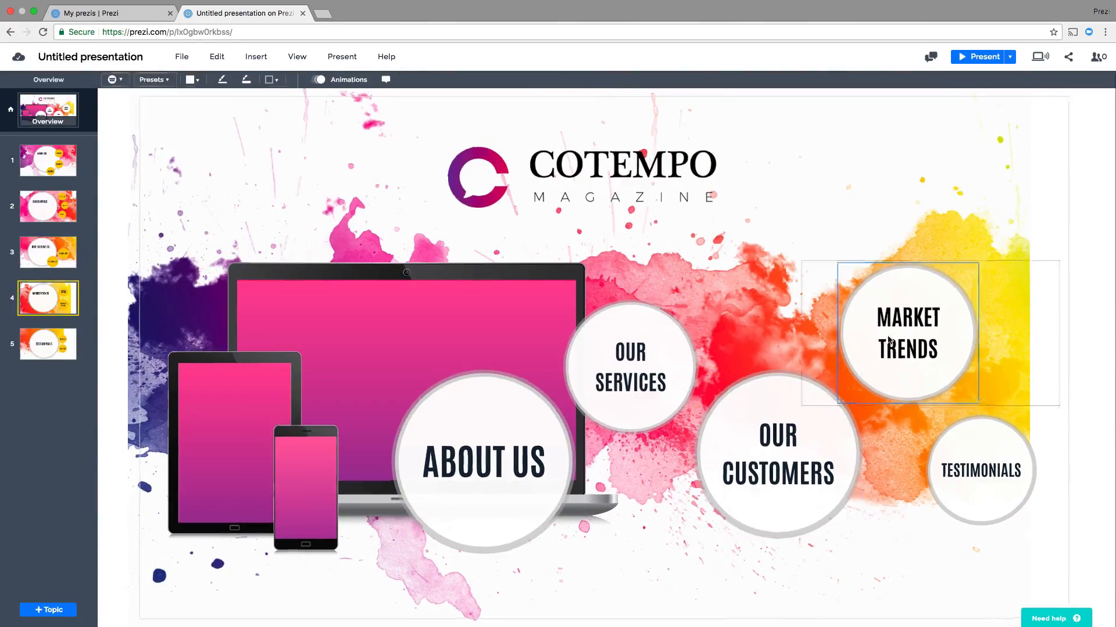
# Inside MARKET TRENDS, insert PieChart.pdf below the DATA heading and enlarge it
pyautogui.doubleClick(909, 334)
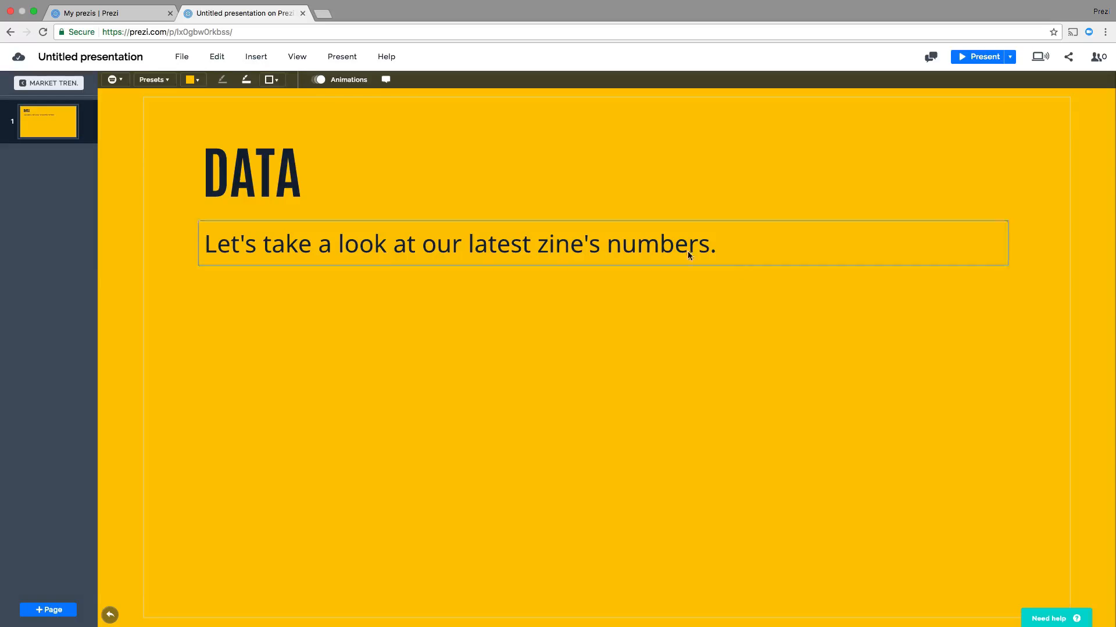
pyautogui.click(255, 56)
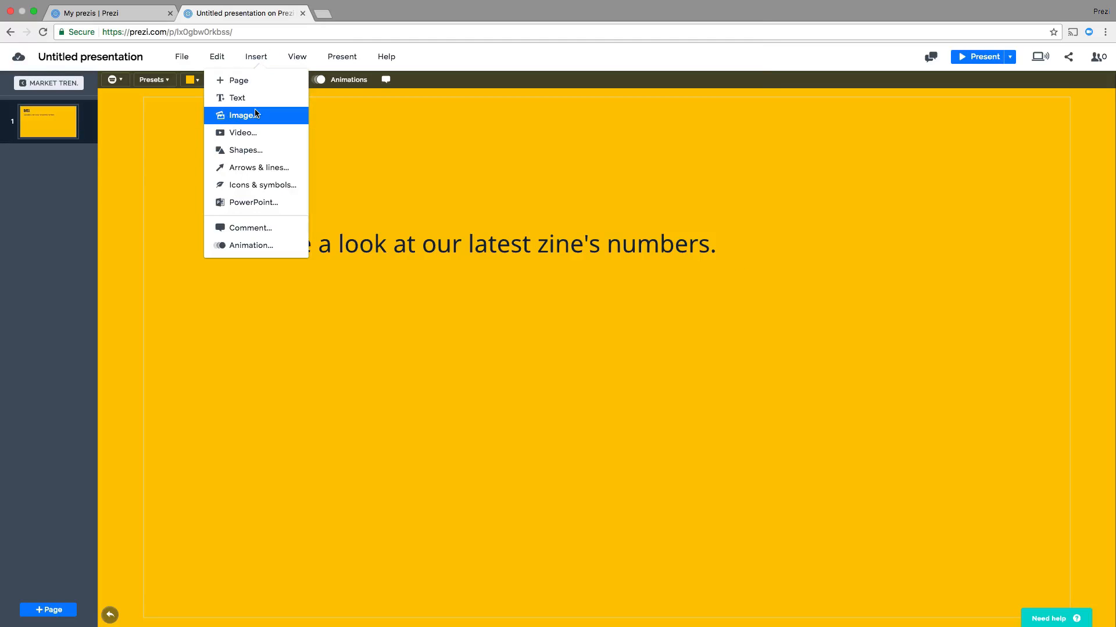
pyautogui.click(242, 115)
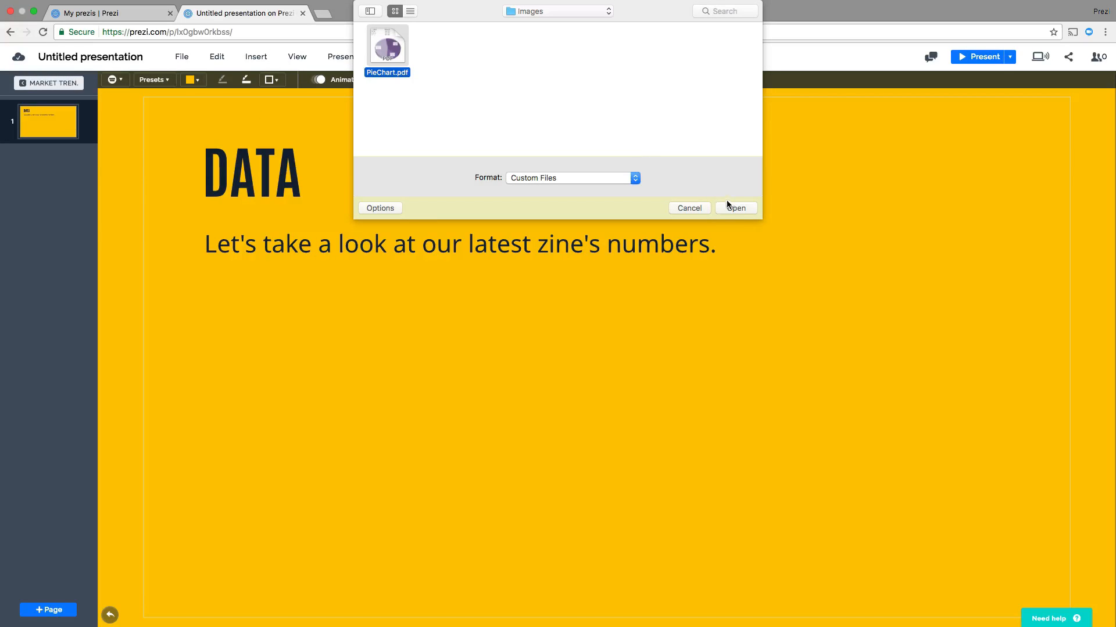
pyautogui.click(736, 208)
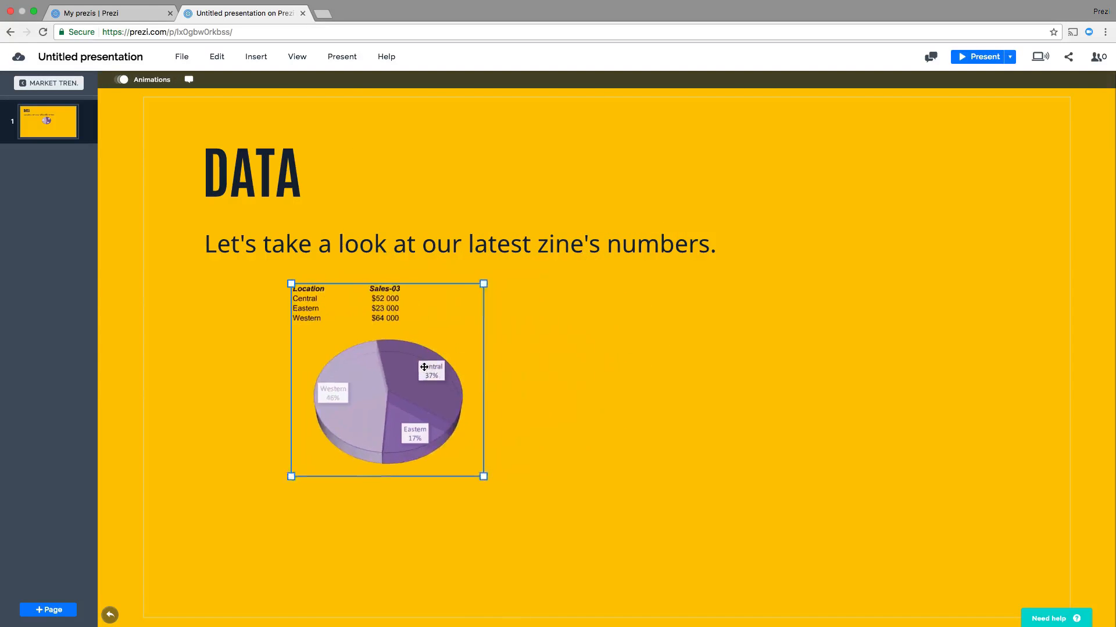
pyautogui.moveTo(483, 477); pyautogui.dragTo(502, 574)
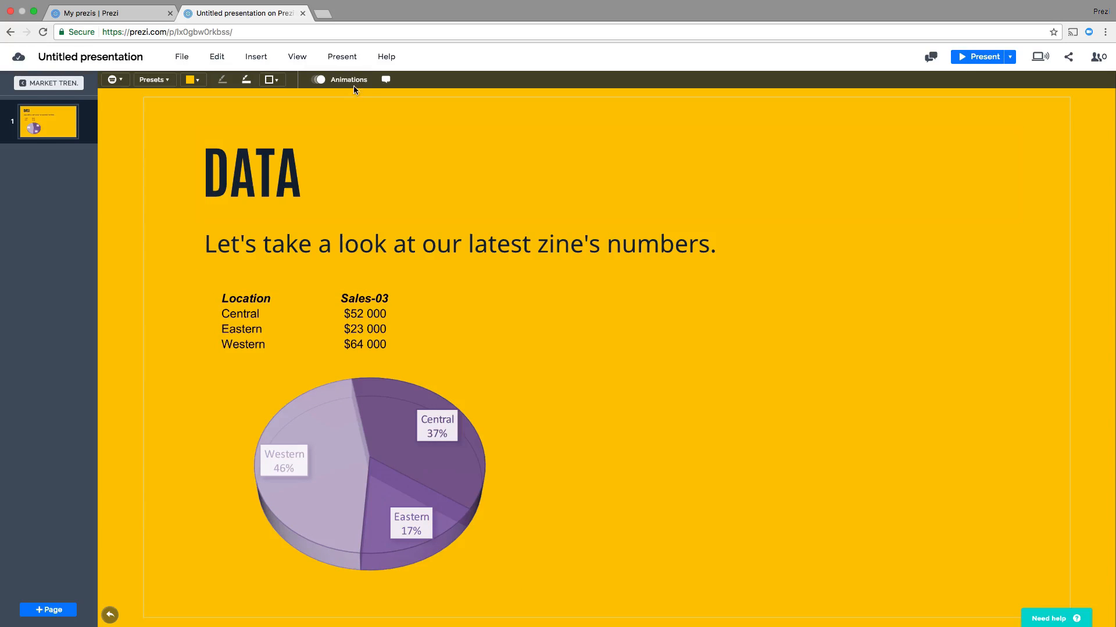
# Add a zoom-to-area animation on the DATA page with its frame moved and stretched over the pie chart
pyautogui.click(319, 79)
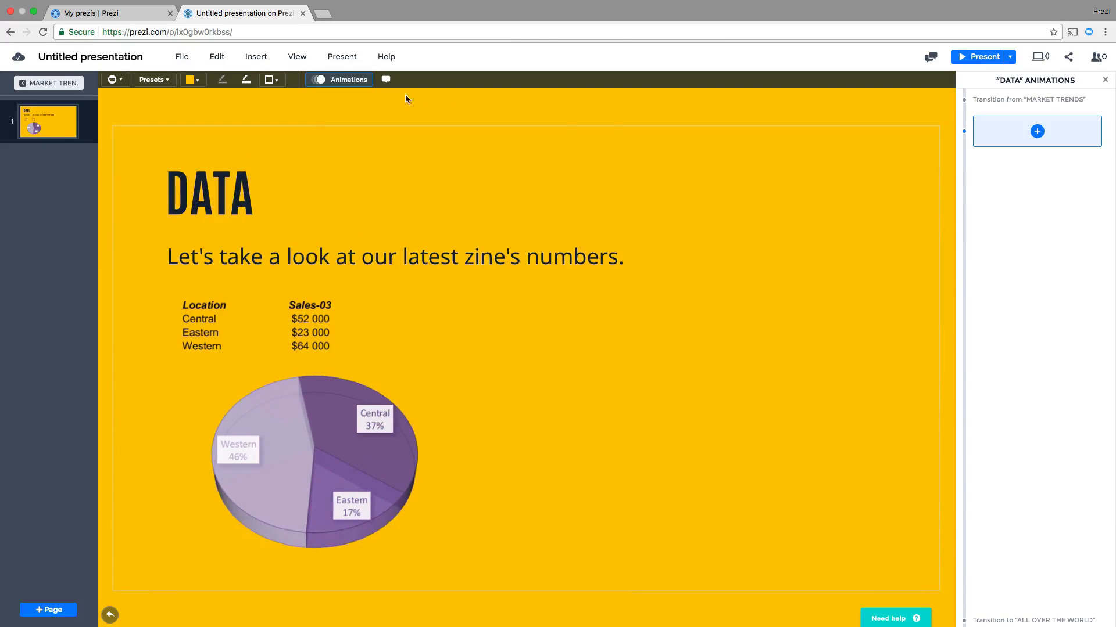
pyautogui.click(1035, 131)
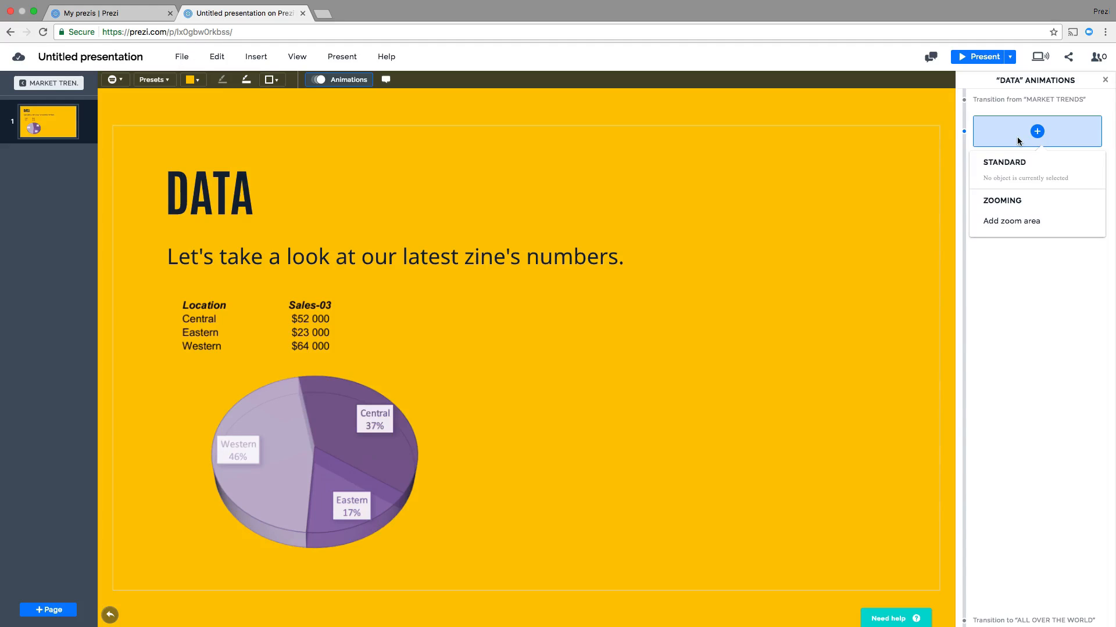
pyautogui.click(1010, 221)
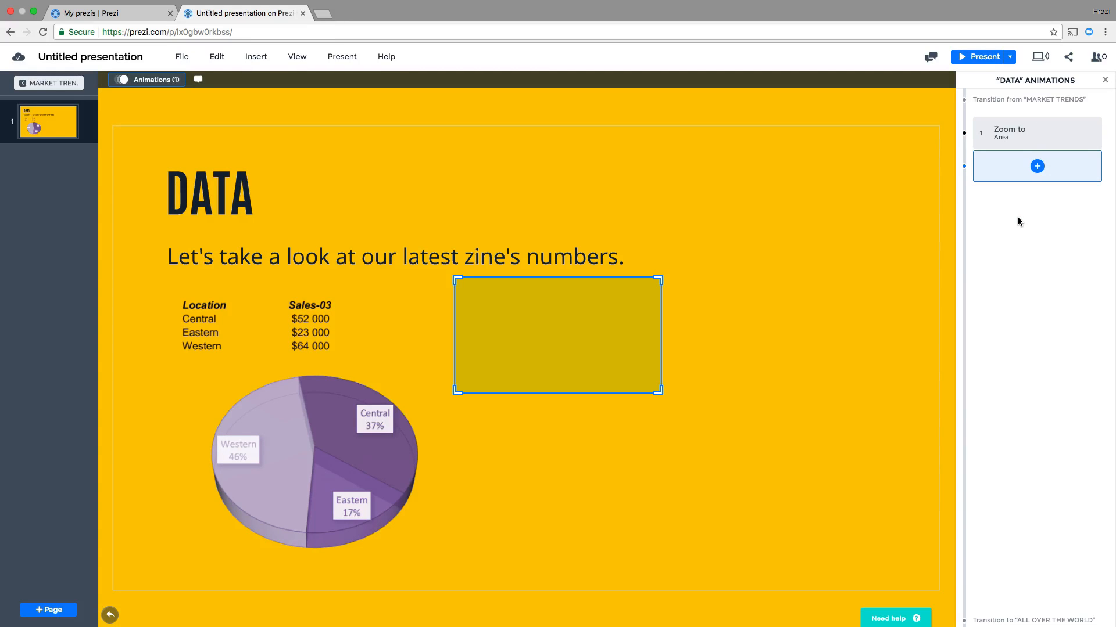
pyautogui.moveTo(556, 335); pyautogui.dragTo(298, 419)
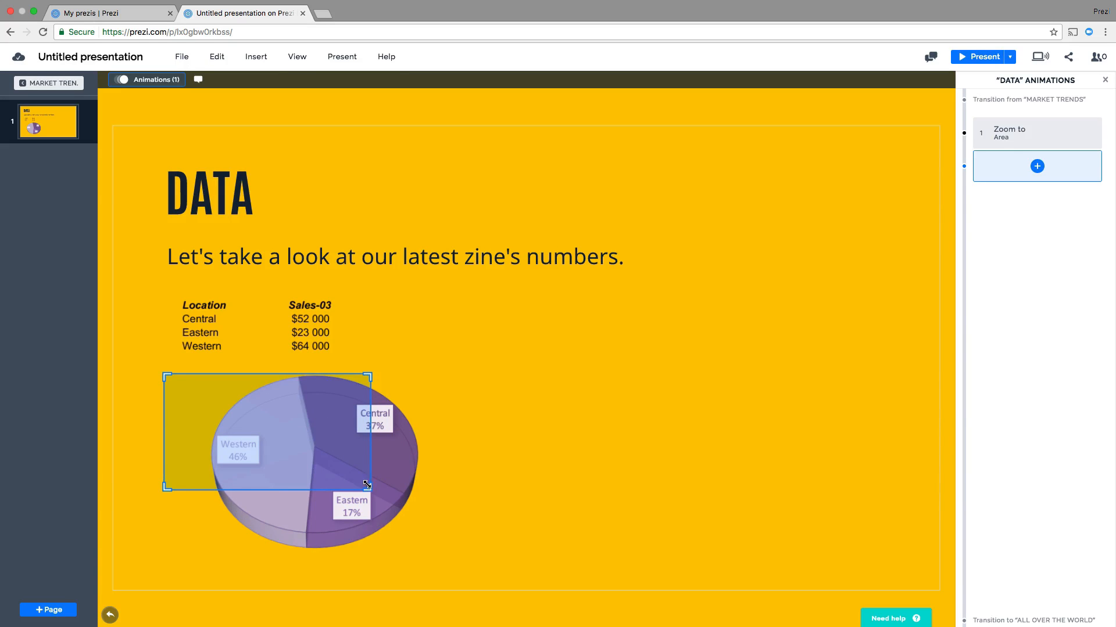
pyautogui.moveTo(367, 487); pyautogui.dragTo(480, 550)
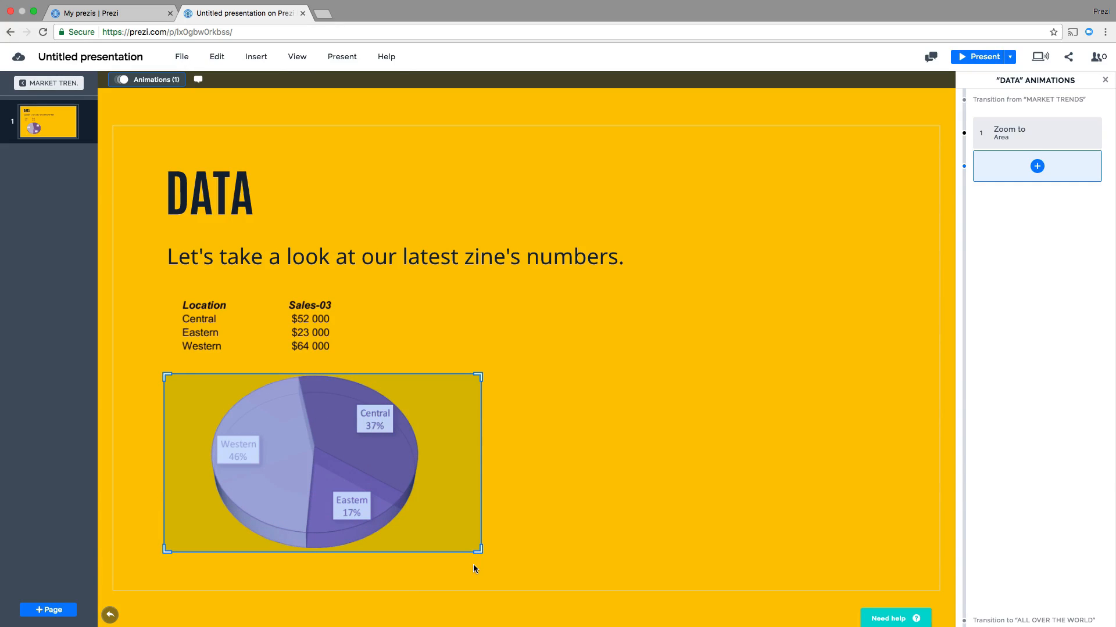